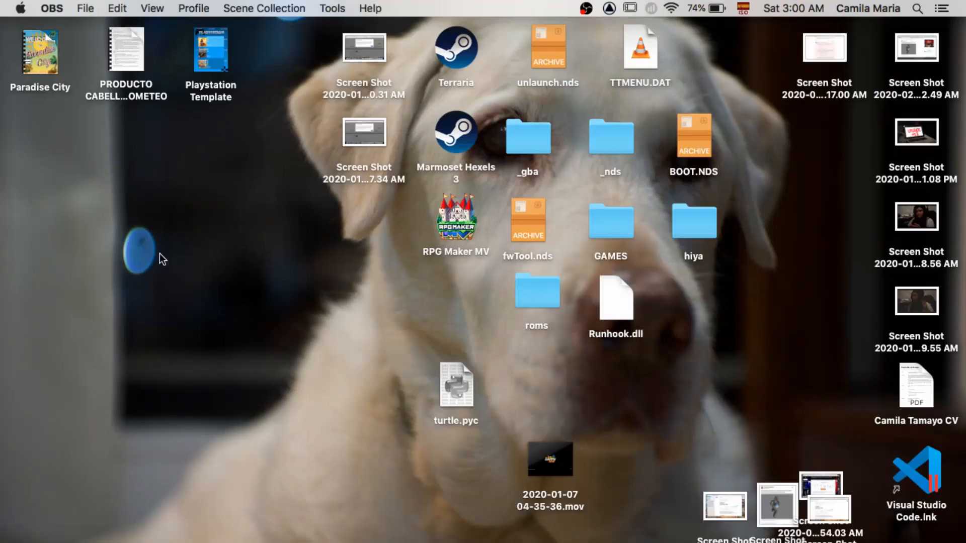
Step: Launch System Preferences from the Apple menu
{"action": "left_click", "coordinate": [21, 8]}
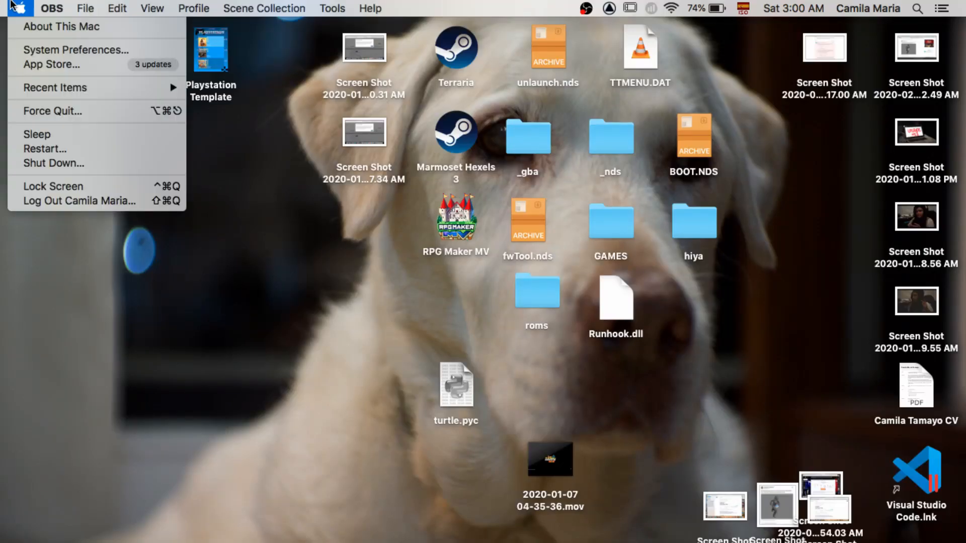
{"action": "left_click", "coordinate": [75, 50]}
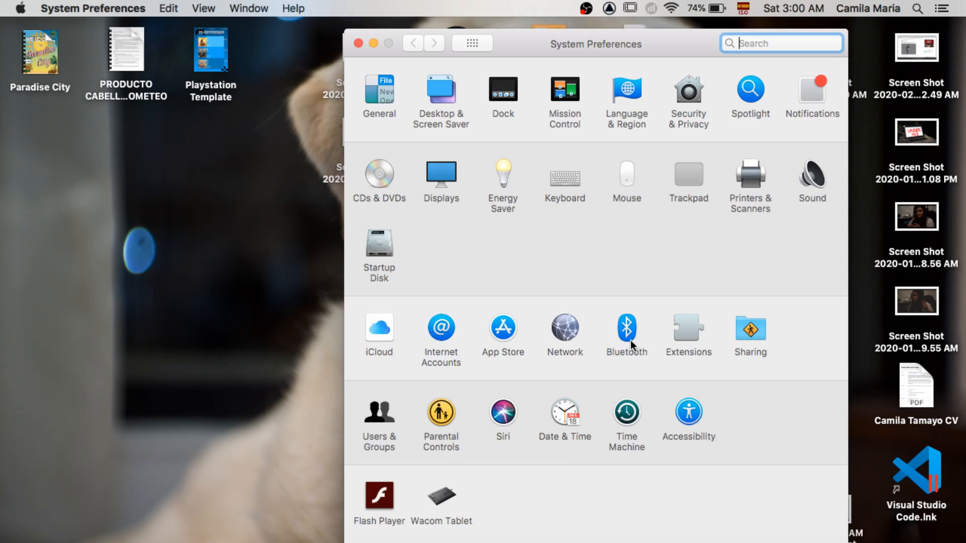
Step: Switch Bluetooth on so the Wireless Controller appears in the device list
{"action": "left_click", "coordinate": [626, 328]}
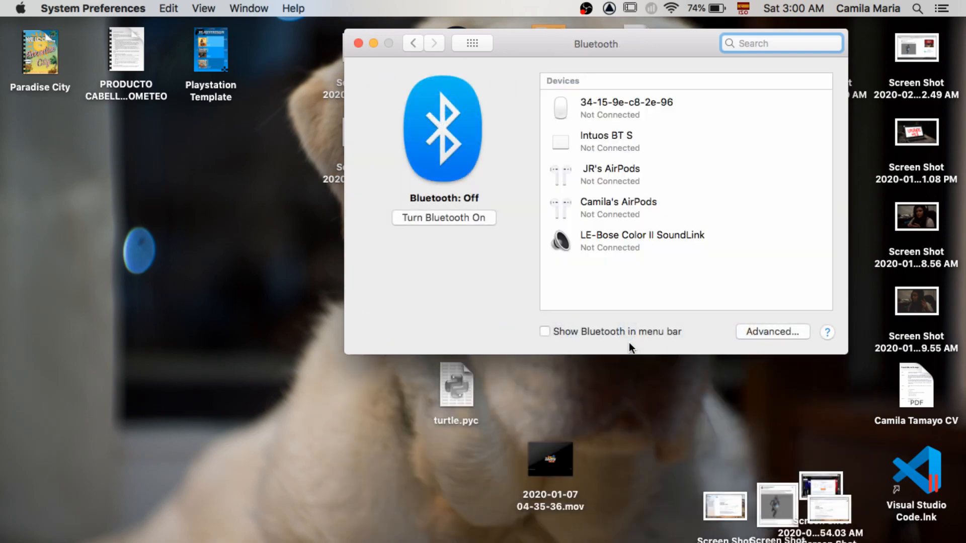
{"action": "mouse_move", "coordinate": [486, 239]}
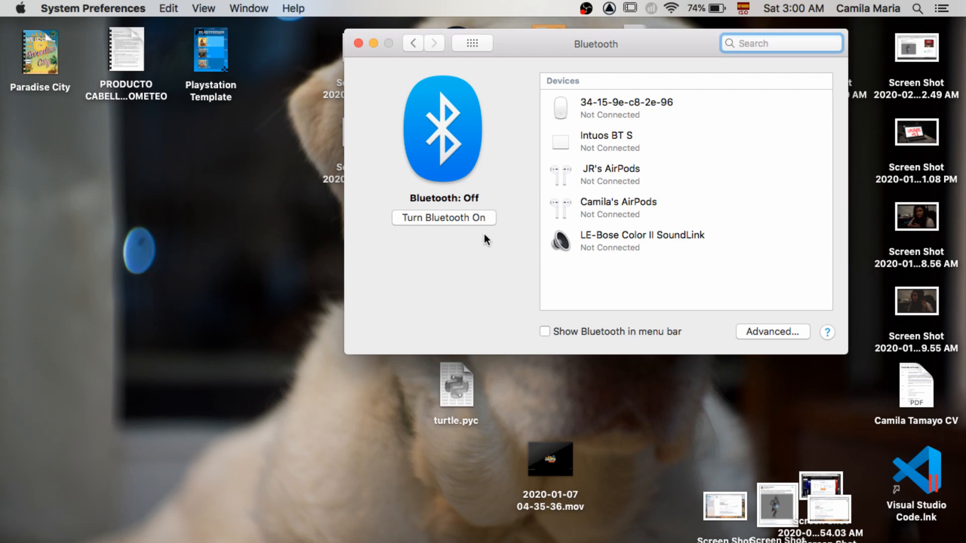
{"action": "left_click", "coordinate": [444, 218]}
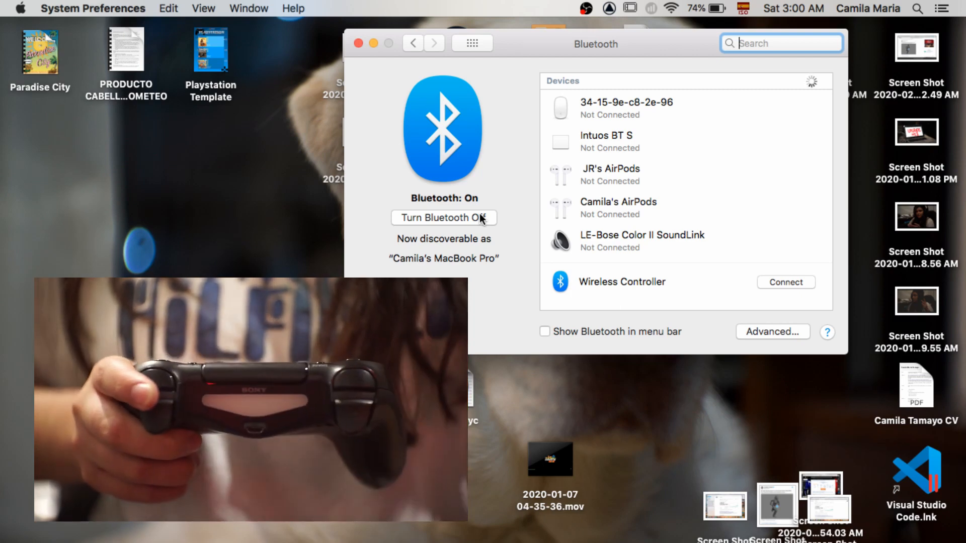
{"action": "mouse_move", "coordinate": [654, 145]}
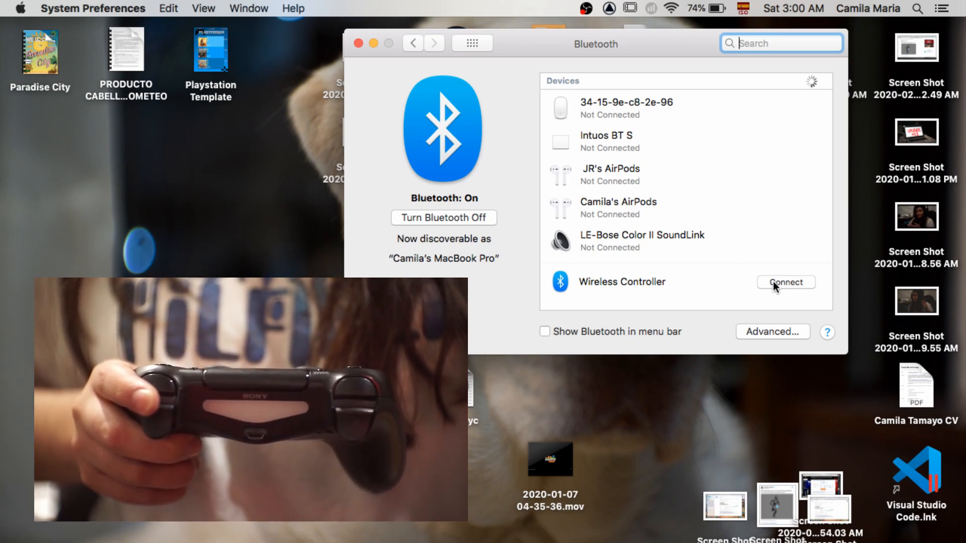
Step: Connect the Wireless Controller so it shows as paired at the top of the list
{"action": "left_click", "coordinate": [784, 282]}
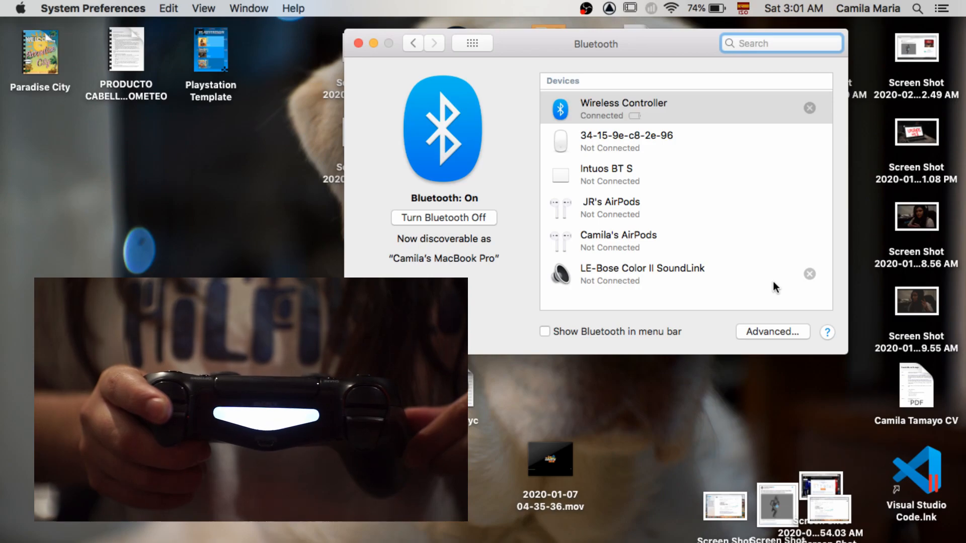
{"action": "left_click", "coordinate": [443, 218]}
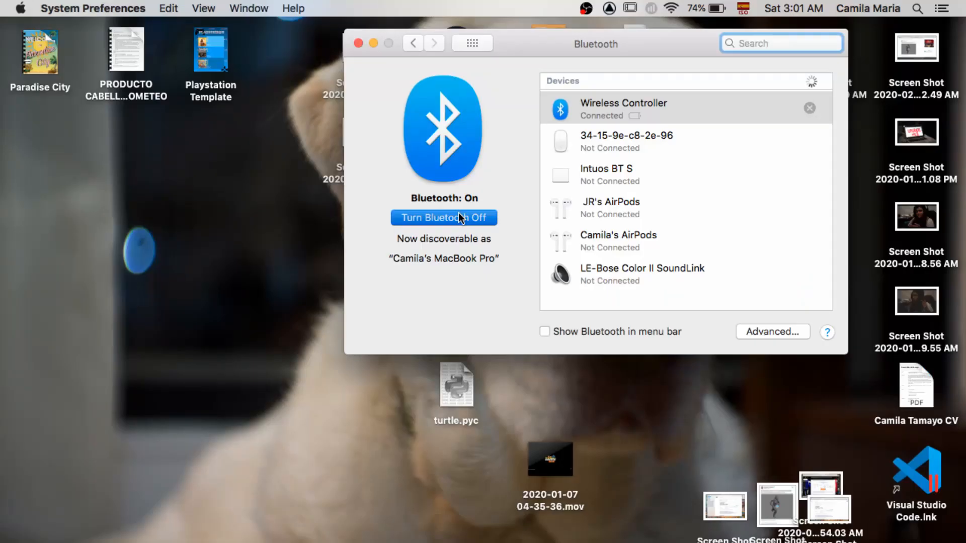
Step: Switch Bluetooth off again and minimize the preferences window to the Dock
{"action": "left_click", "coordinate": [444, 218]}
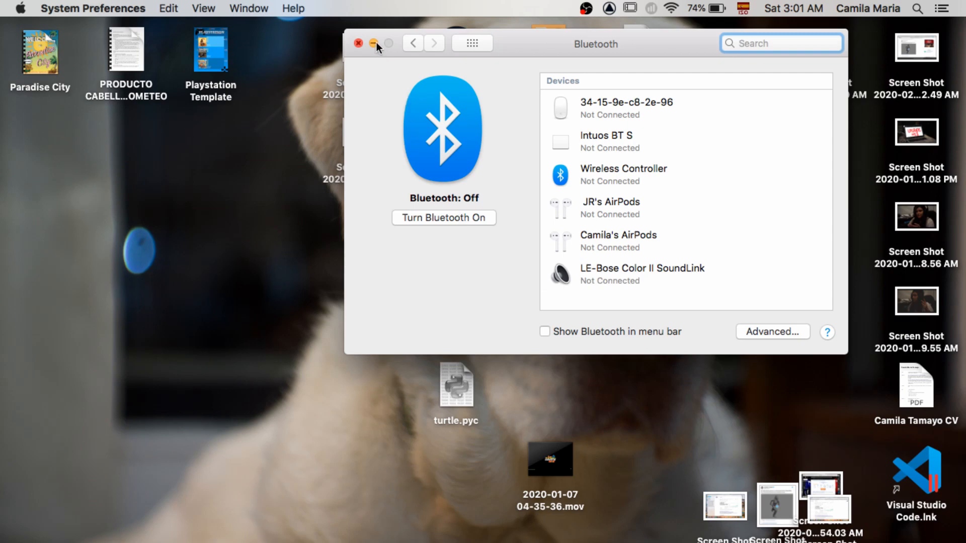
{"action": "left_click", "coordinate": [357, 43]}
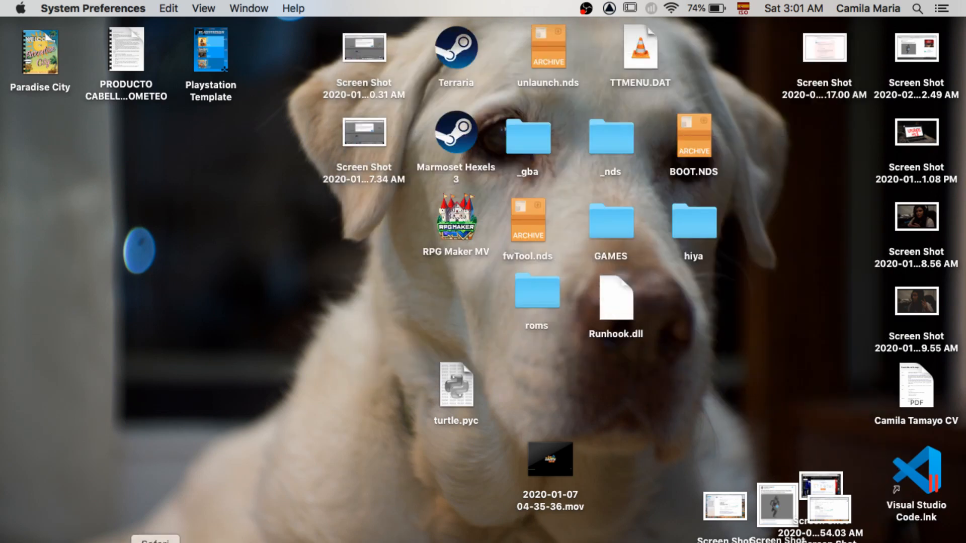